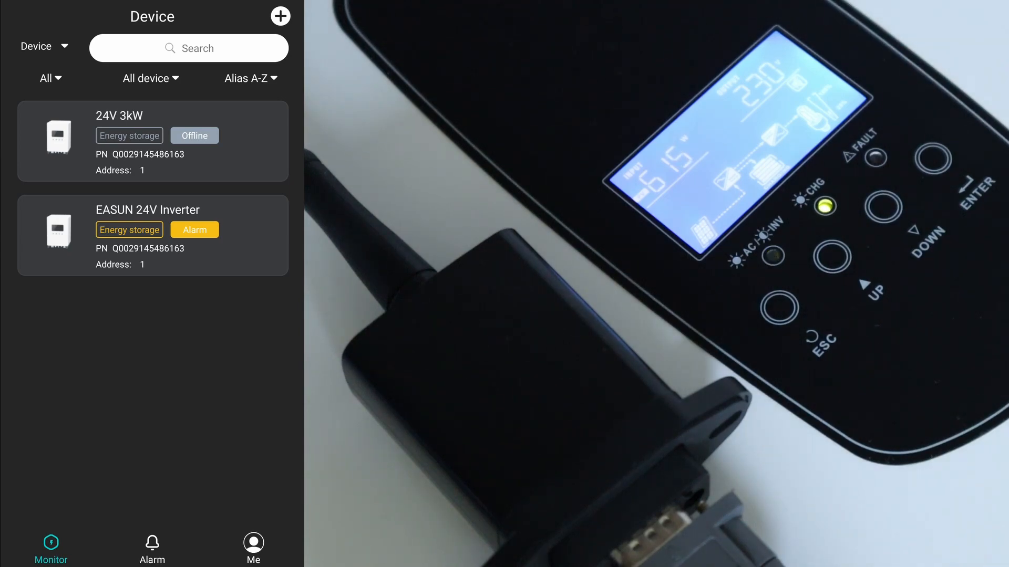
Select battery voltage, charge/discharge current and AC output active power as the inverter's displayed readings.
left_click(147, 235)
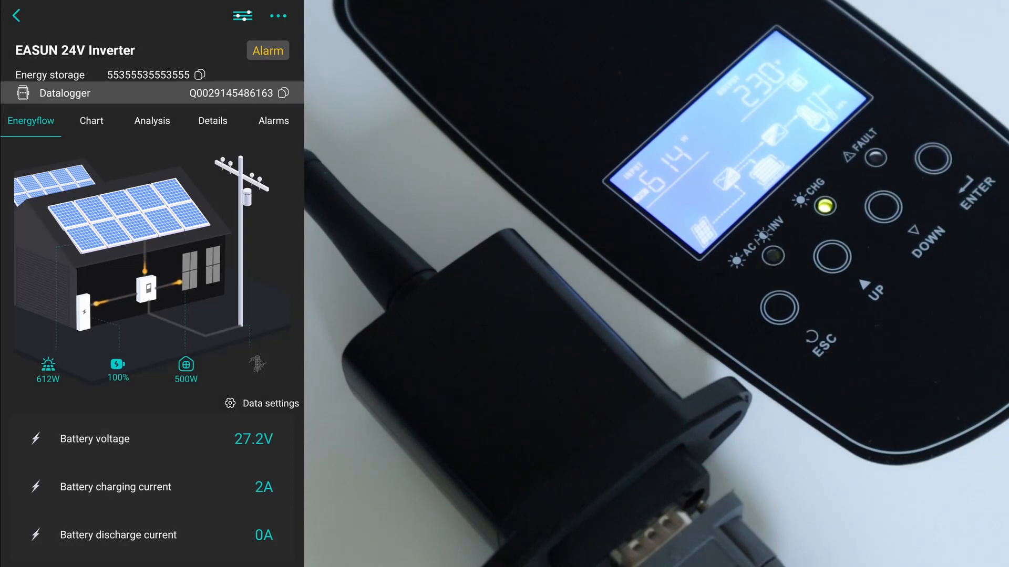
left_click(243, 16)
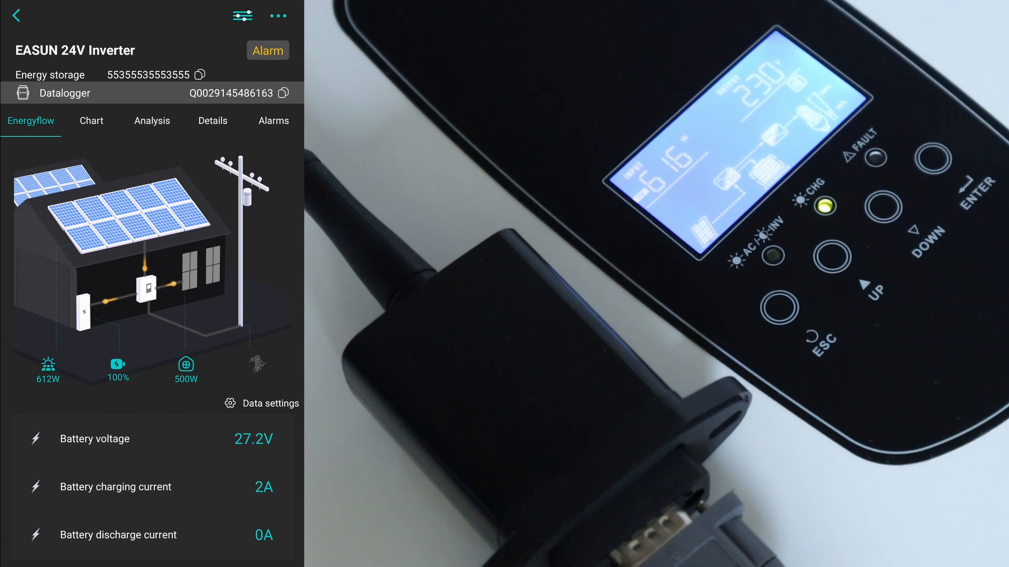
scroll("down", 3)
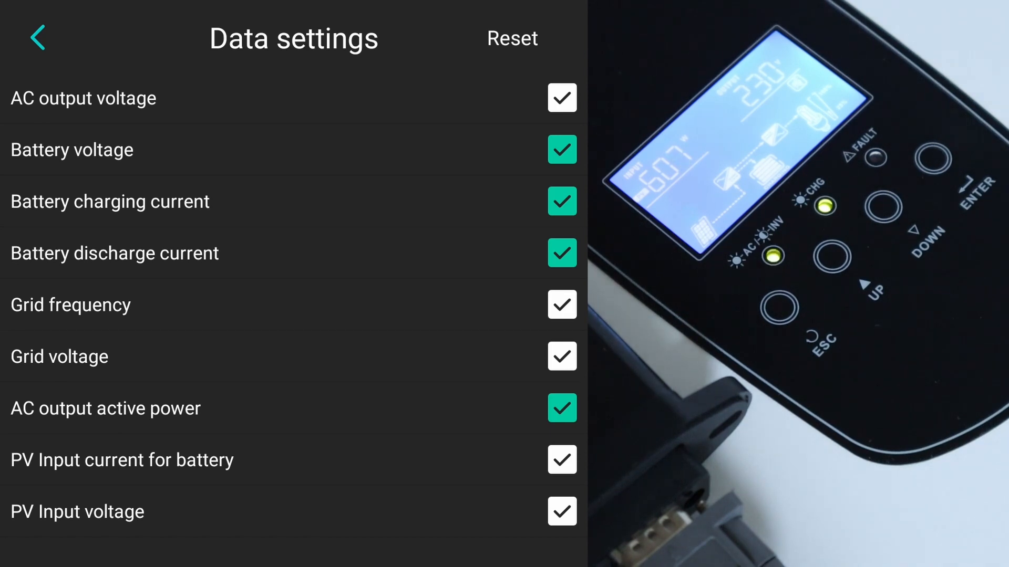
Return to energy flow showing AC output active power 500W, then view the 2023-09-30 generation chart.
left_click(39, 36)
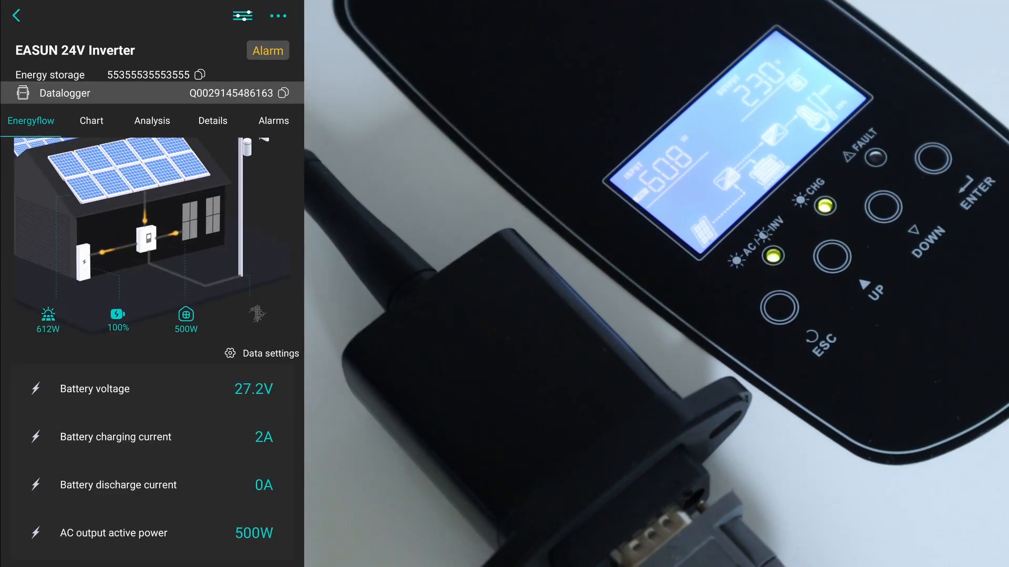
left_click(91, 120)
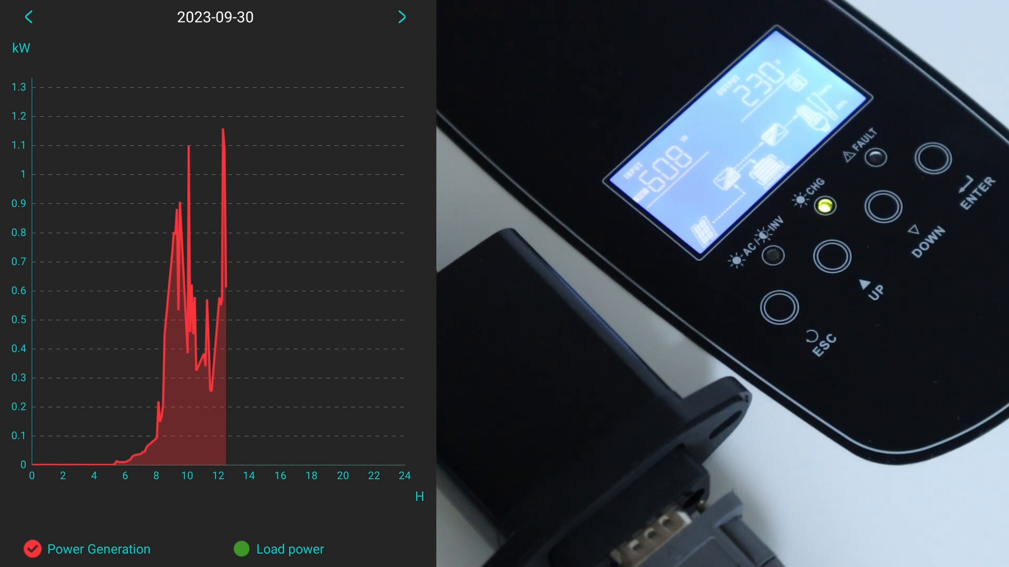
Add load power to the generation chart and browse back four earlier days.
left_click(242, 549)
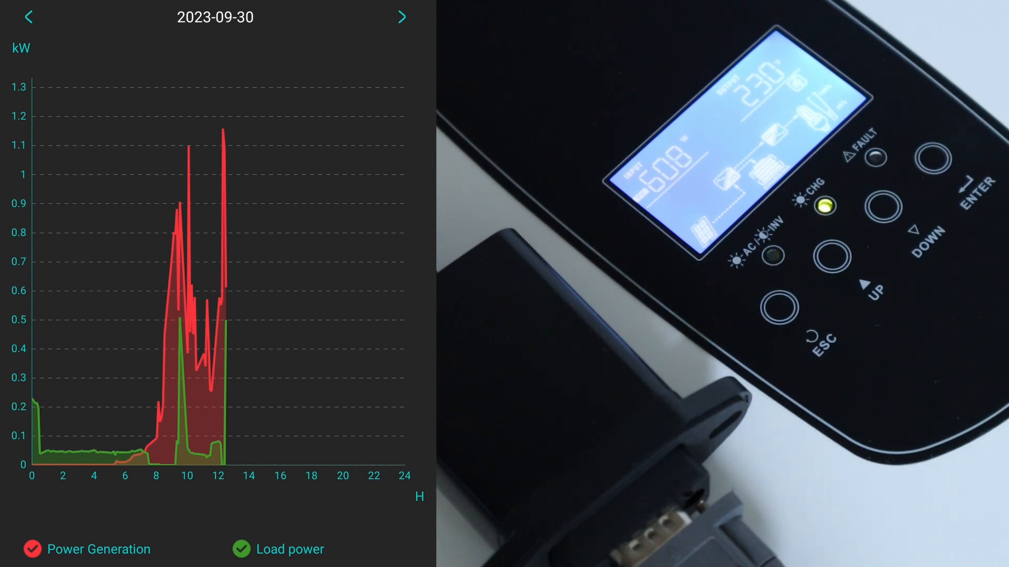
left_click(28, 17)
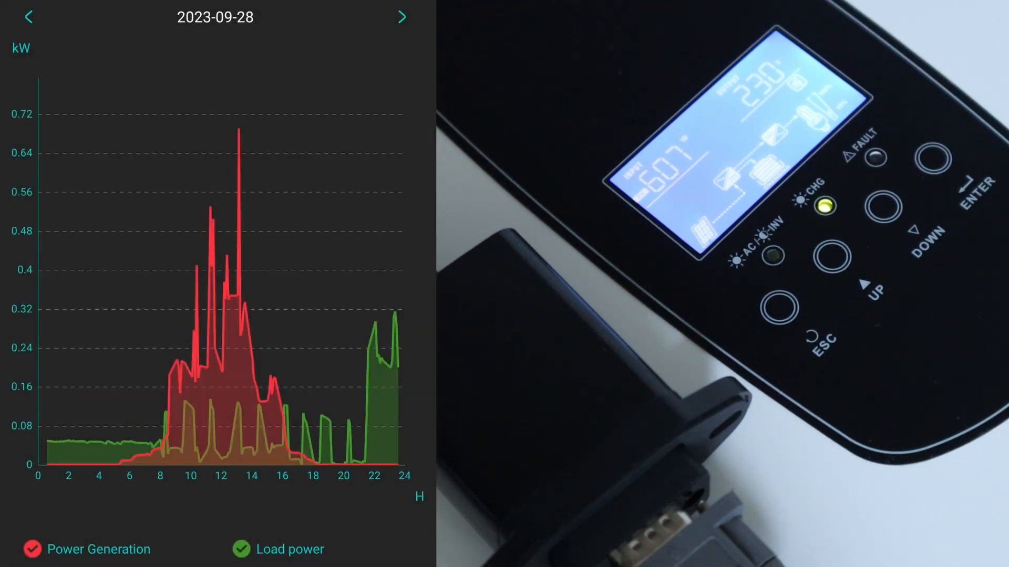
left_click(28, 17)
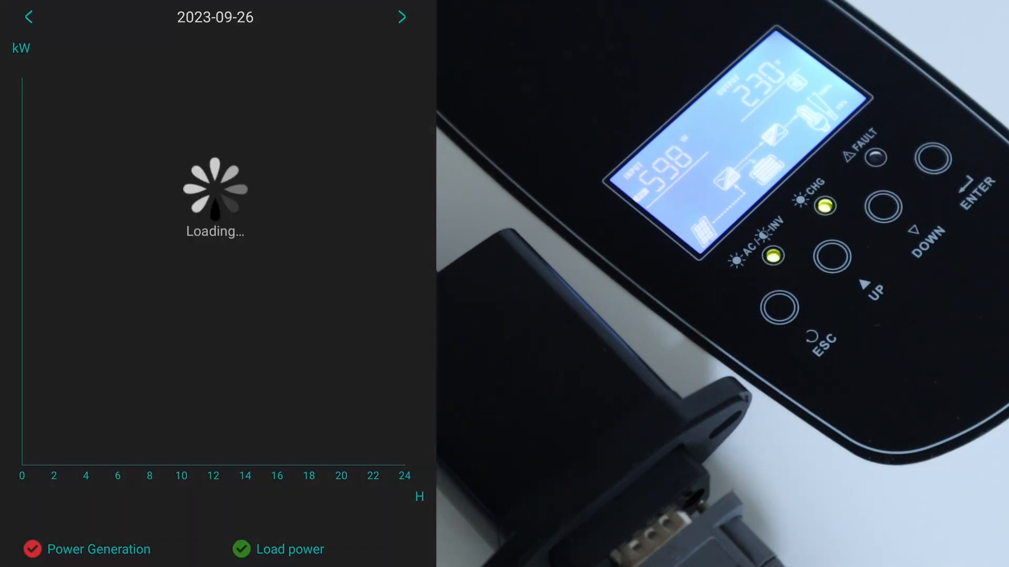
left_click(28, 17)
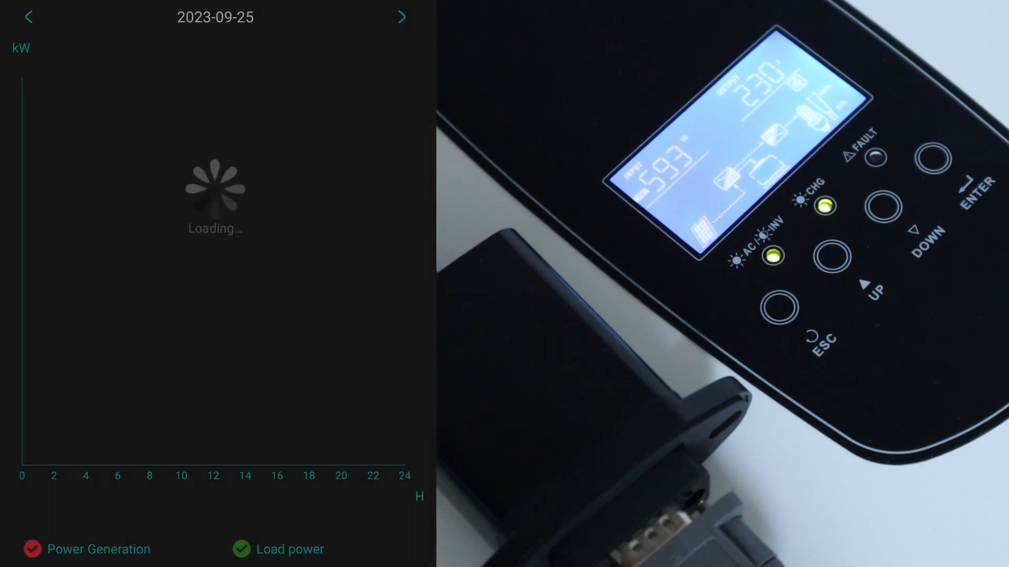
left_click(29, 17)
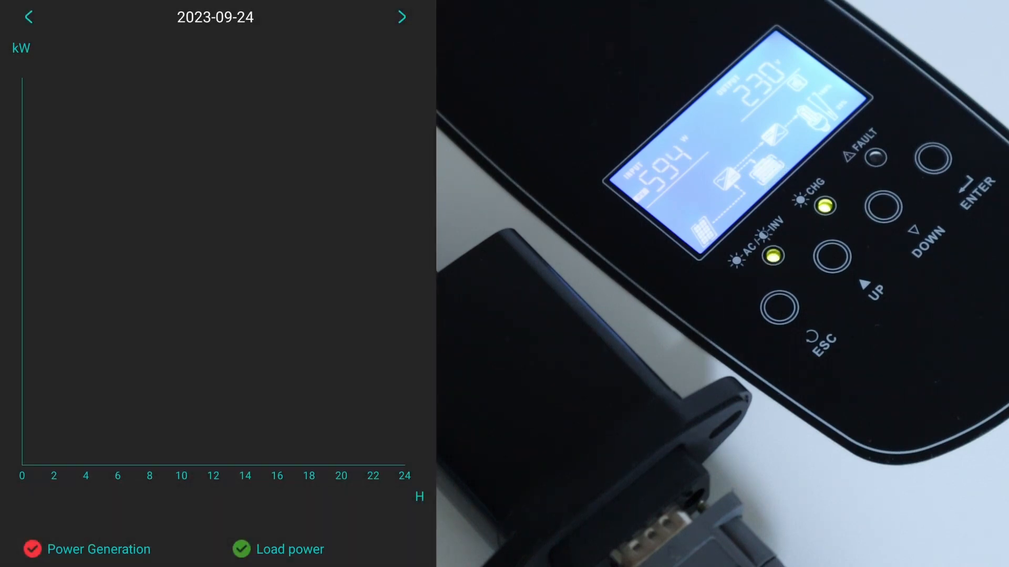
Bring up the AC output voltage analysis for 2023-09-30.
left_click(402, 17)
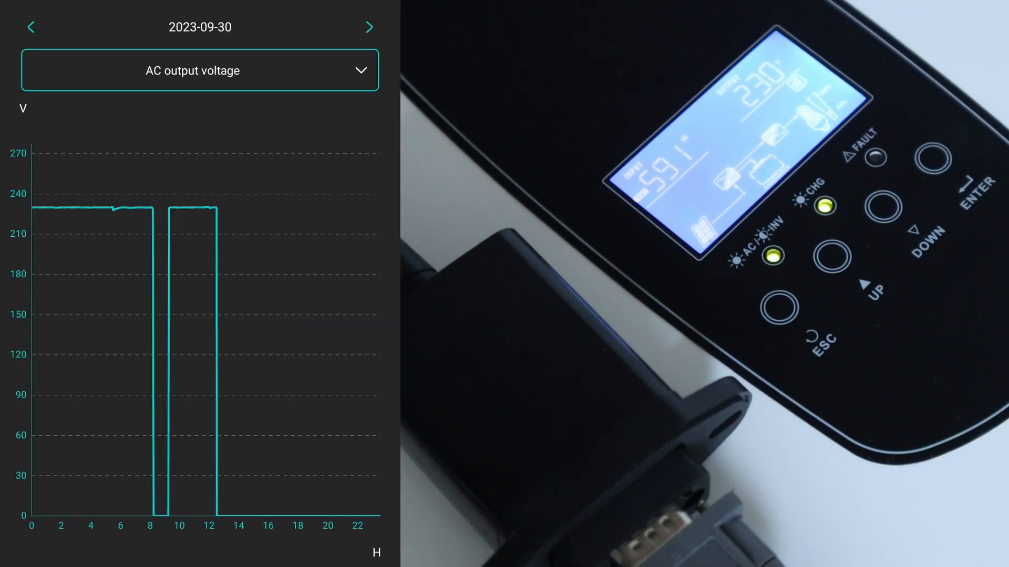
Chart battery charging current for 2023-09-30, then view the day's 160-record detail table.
left_click(200, 71)
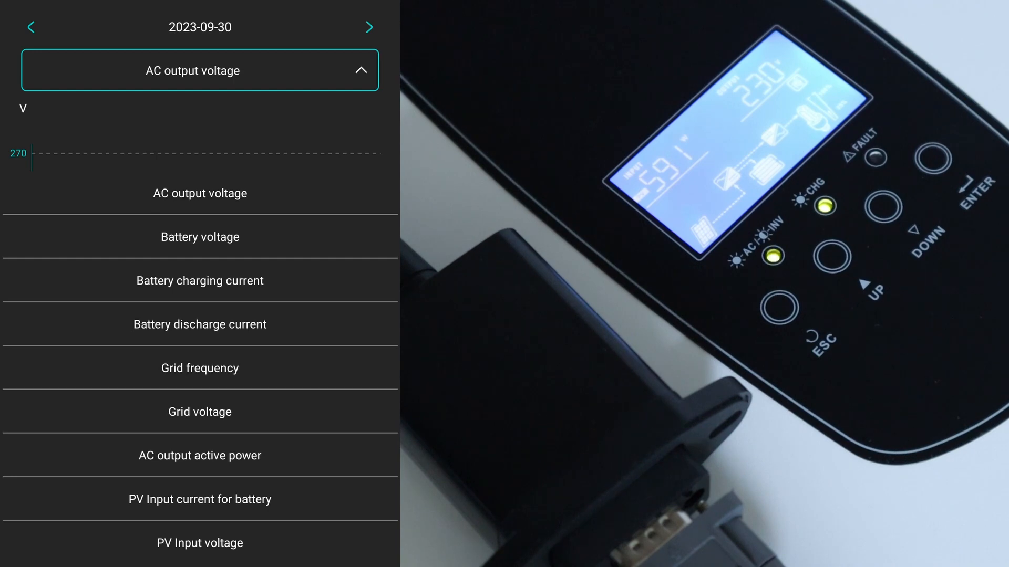
left_click(200, 281)
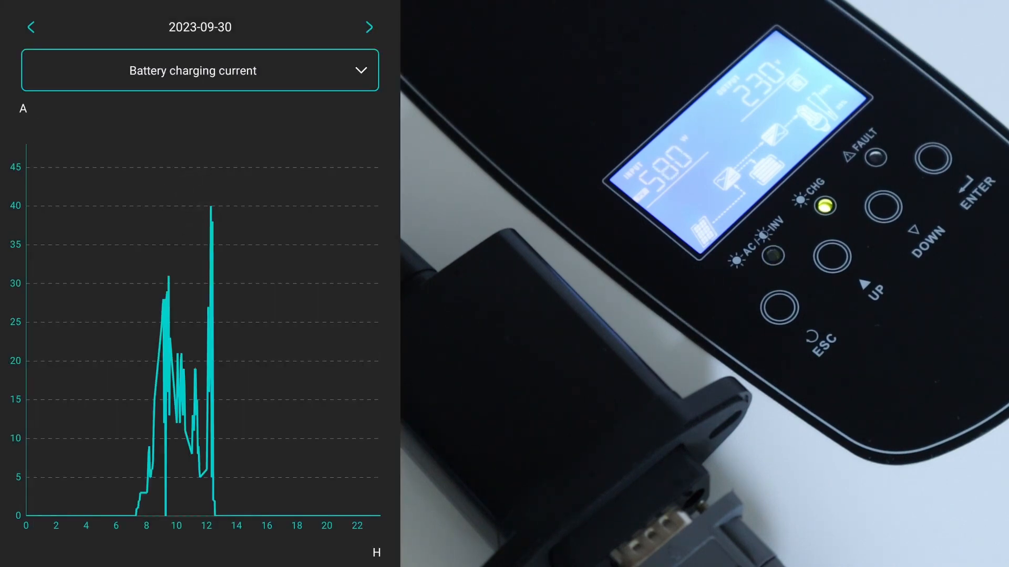
left_click(199, 70)
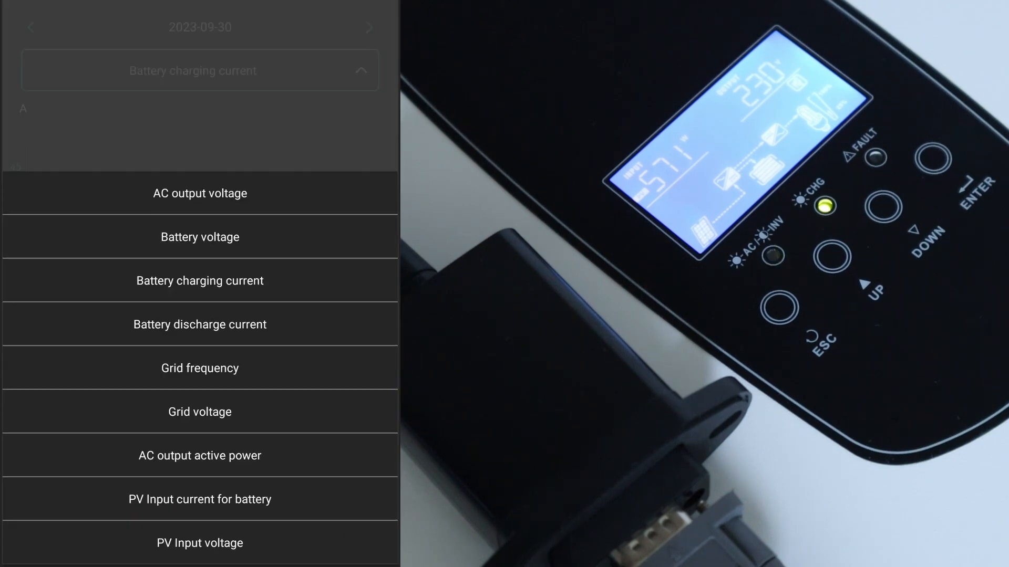
left_click(199, 70)
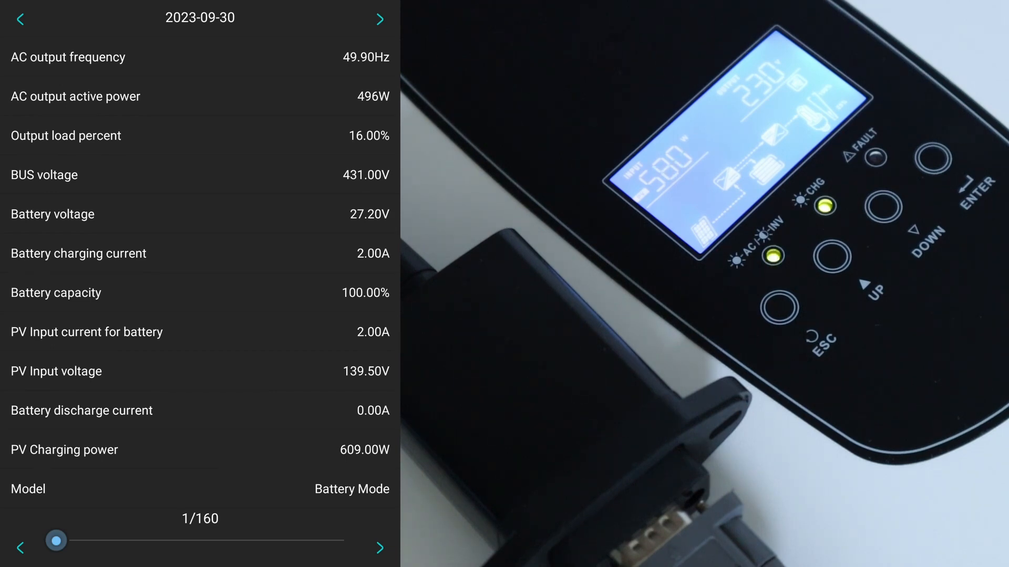
Step through detail records to 11 of 160, then view the empty alarm list.
scroll("down", 3)
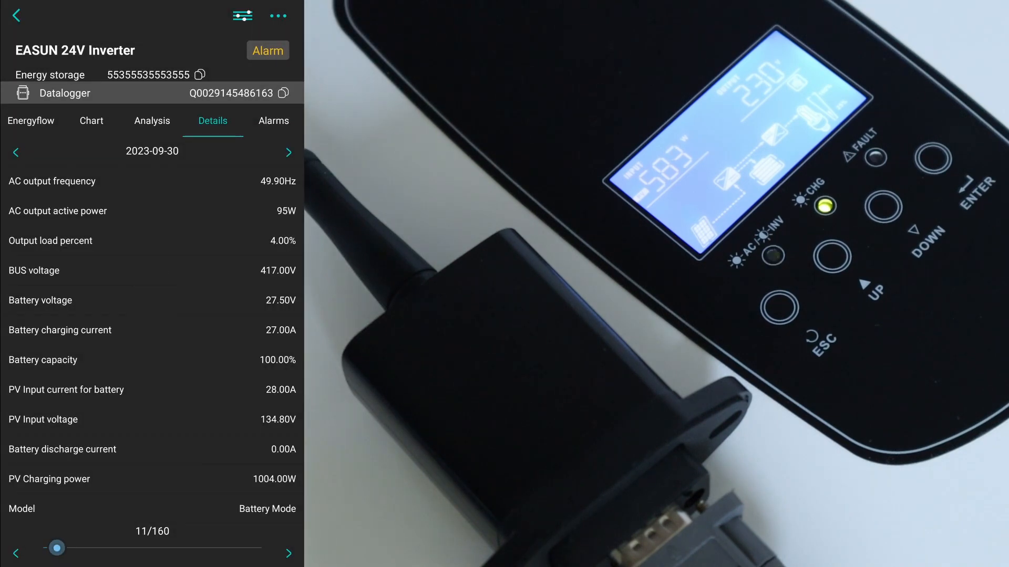
left_click(274, 120)
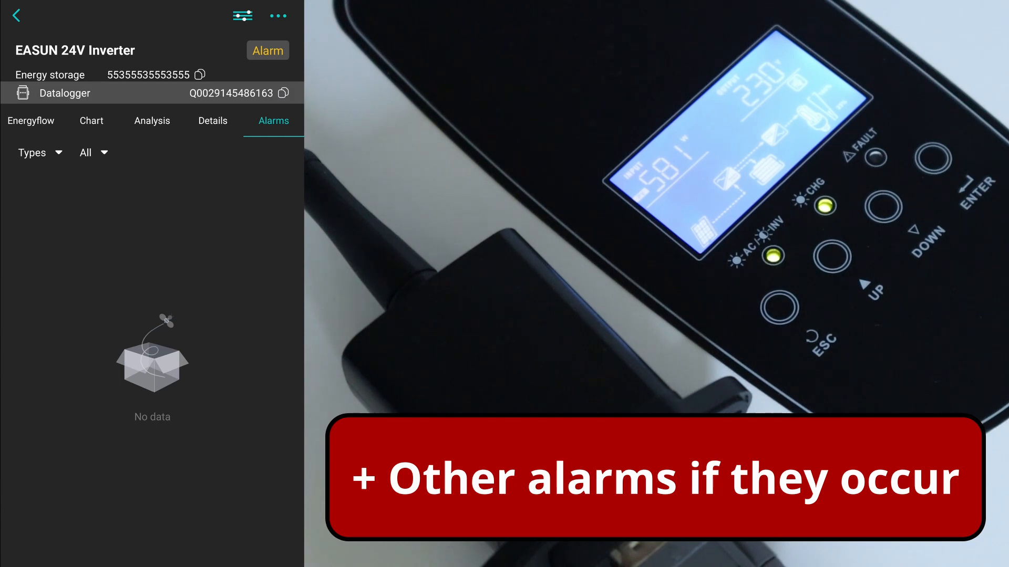
Return via Details and Chart to energy flow showing 609W solar, 100% battery, 496W output.
left_click(213, 121)
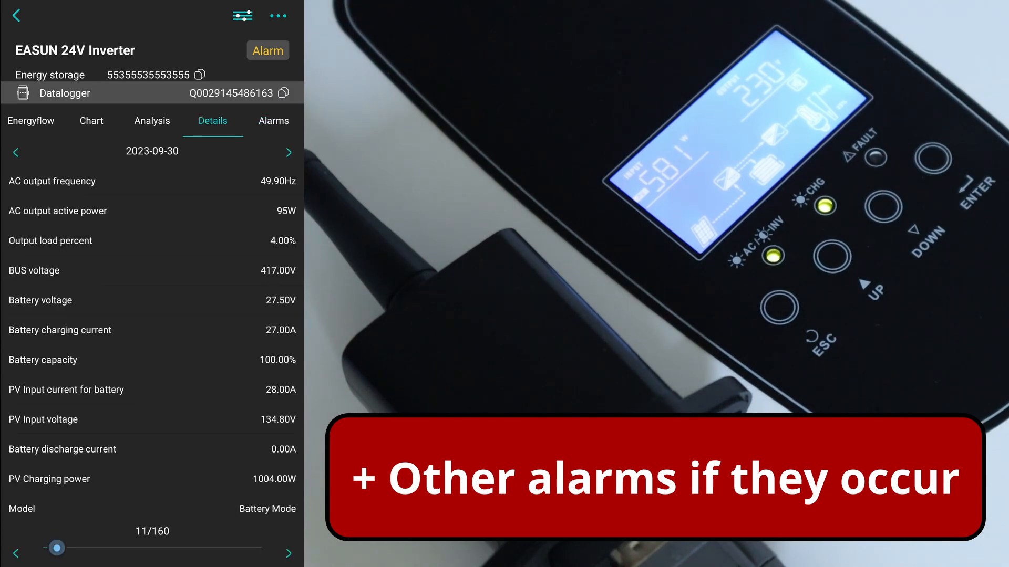
left_click(30, 121)
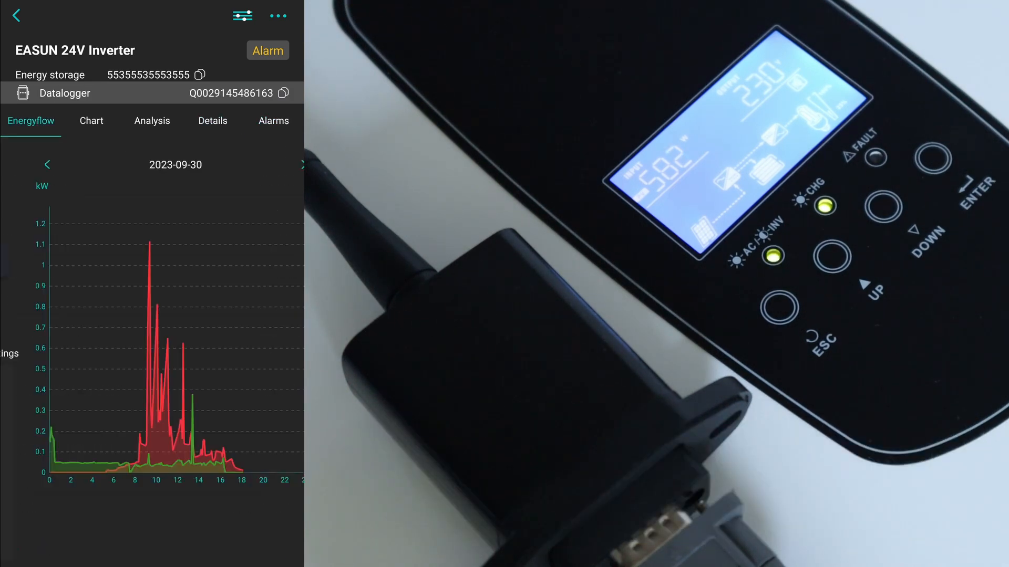
left_click(31, 120)
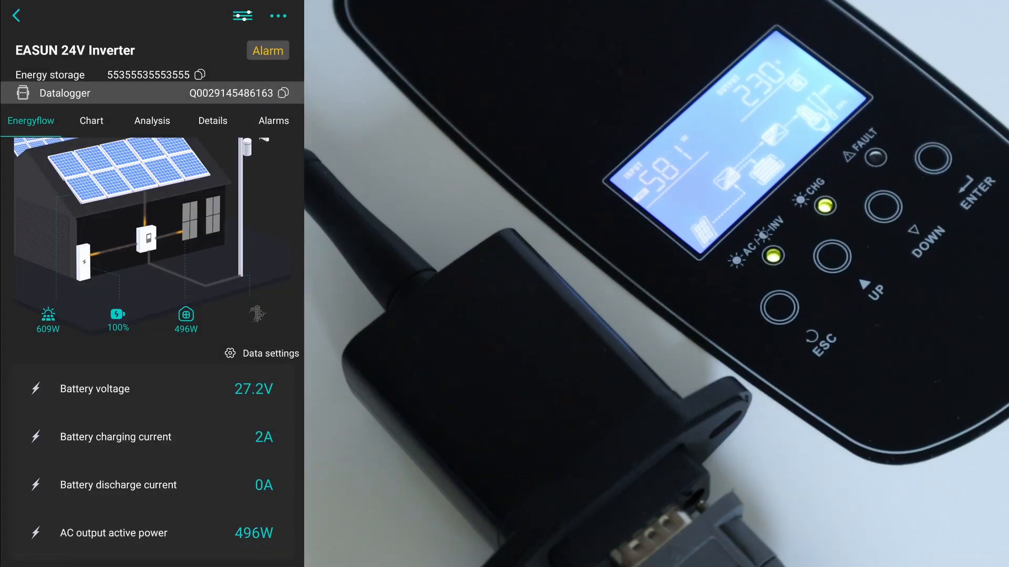